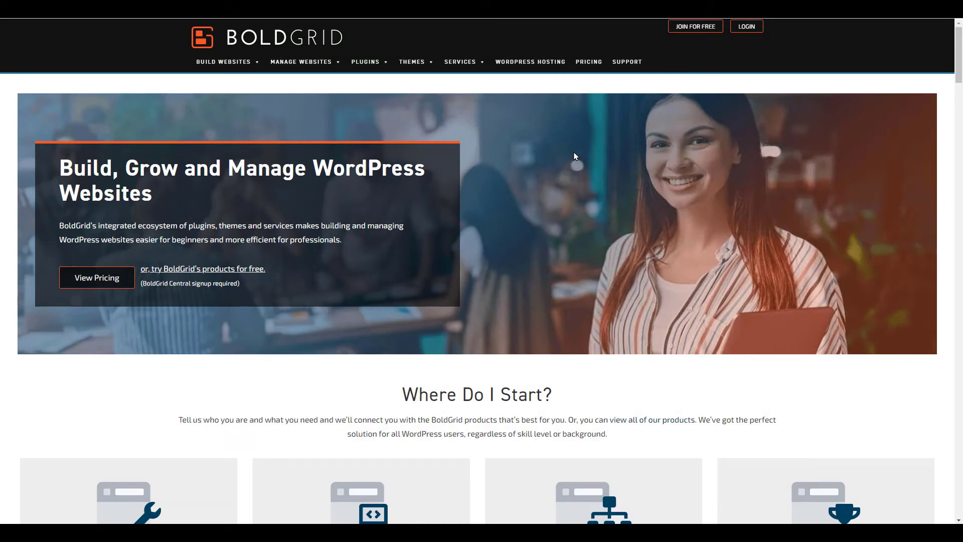
mouse_move(634, 104)
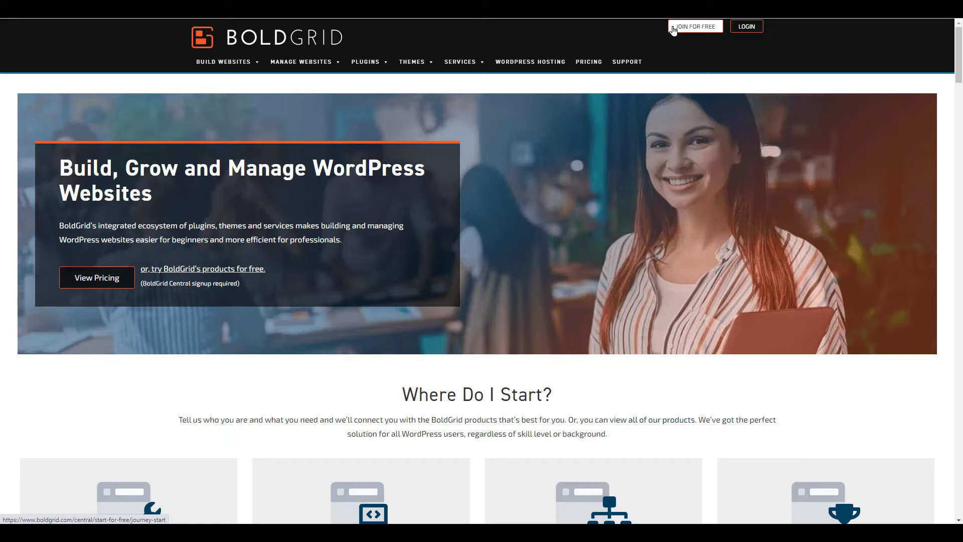
Go from the BoldGrid homepage to the BoldGrid Central sign-in form
click(746, 26)
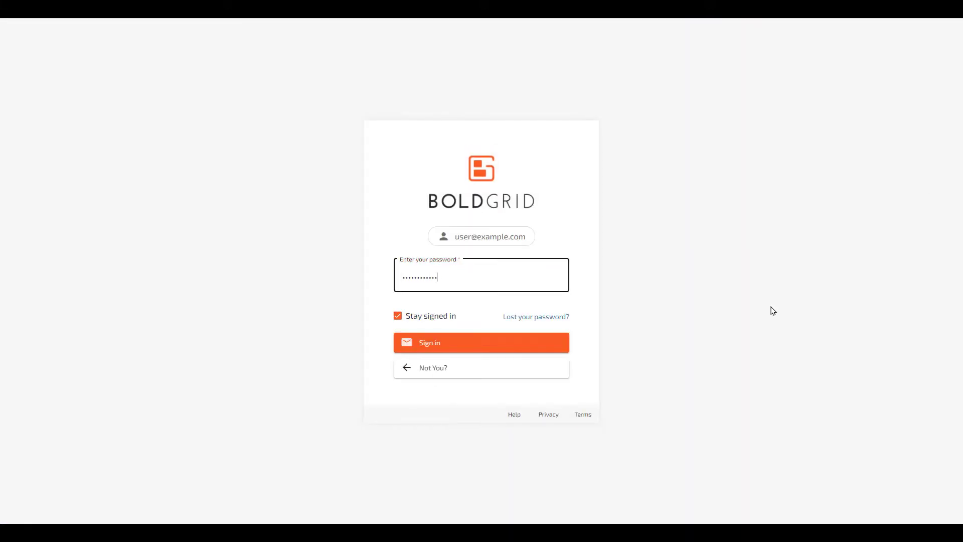
Sign in to BoldGrid Central and open the Cloud WordPress service
click(480, 342)
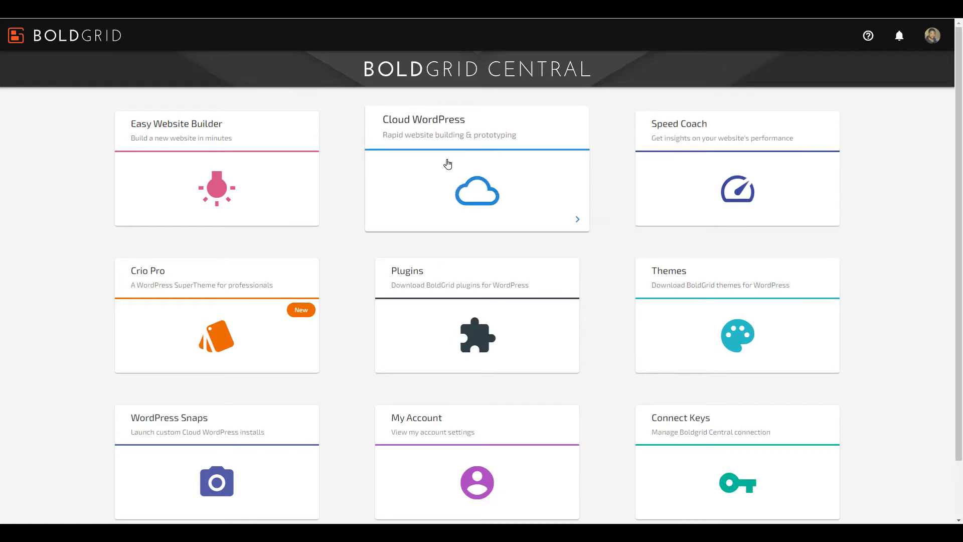
mouse_move(420, 163)
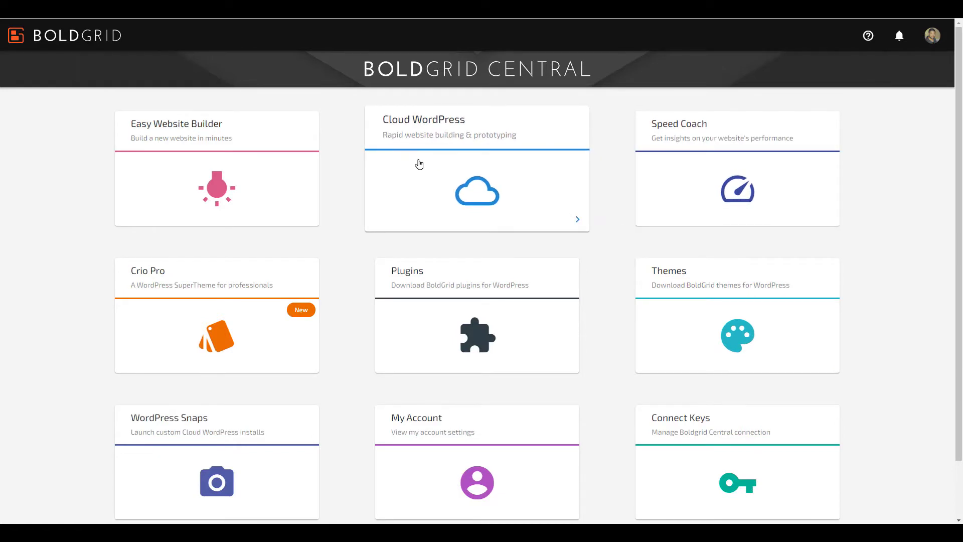
click(477, 188)
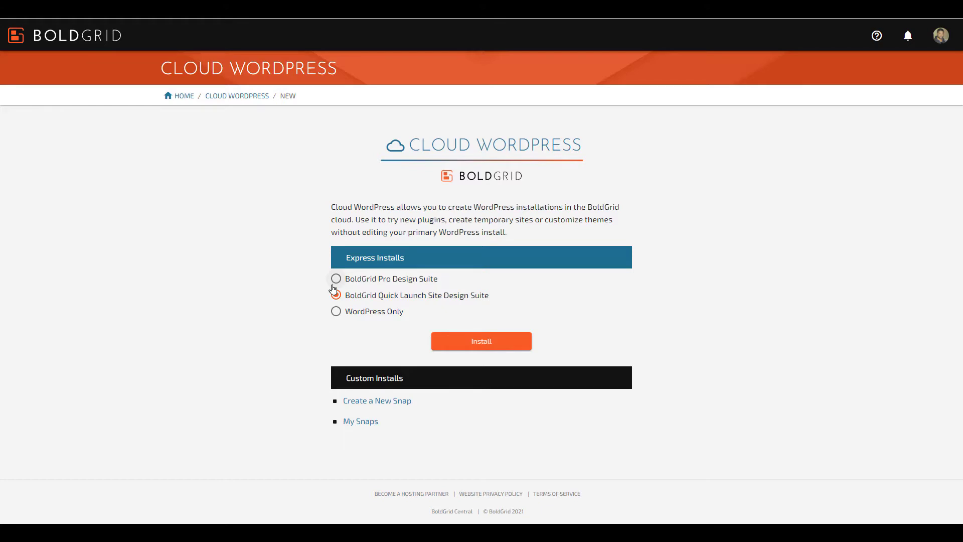
Choose a WordPress Only express install instead of Quick Launch and start it
click(336, 295)
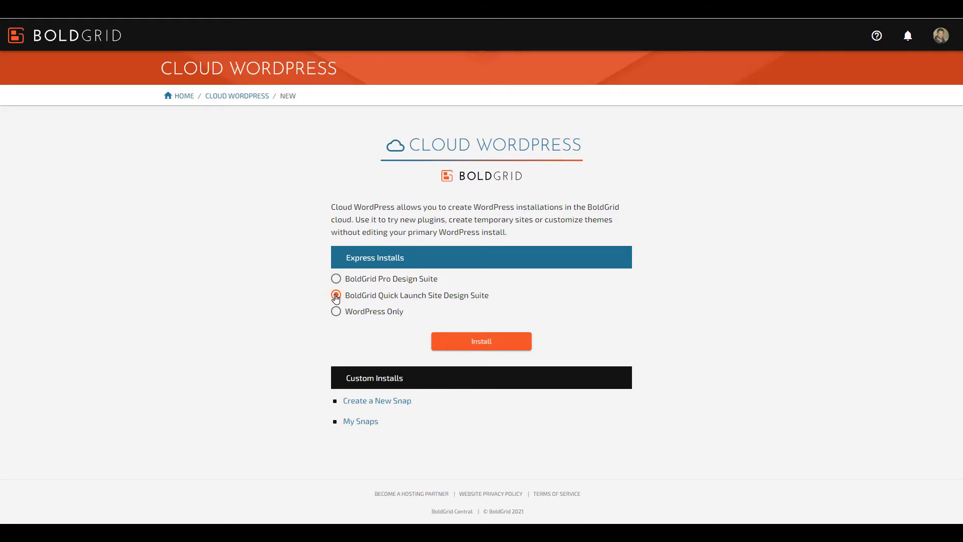
click(336, 295)
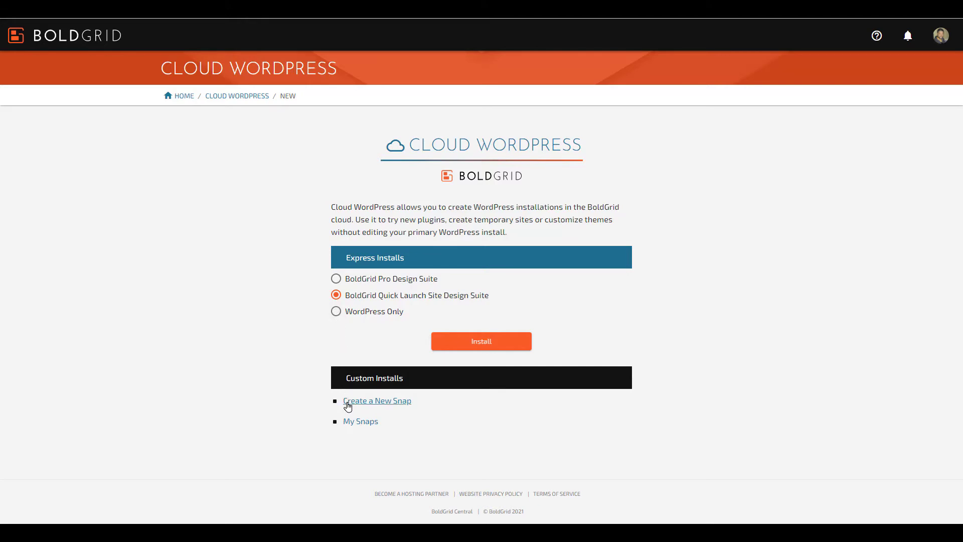
mouse_move(376, 400)
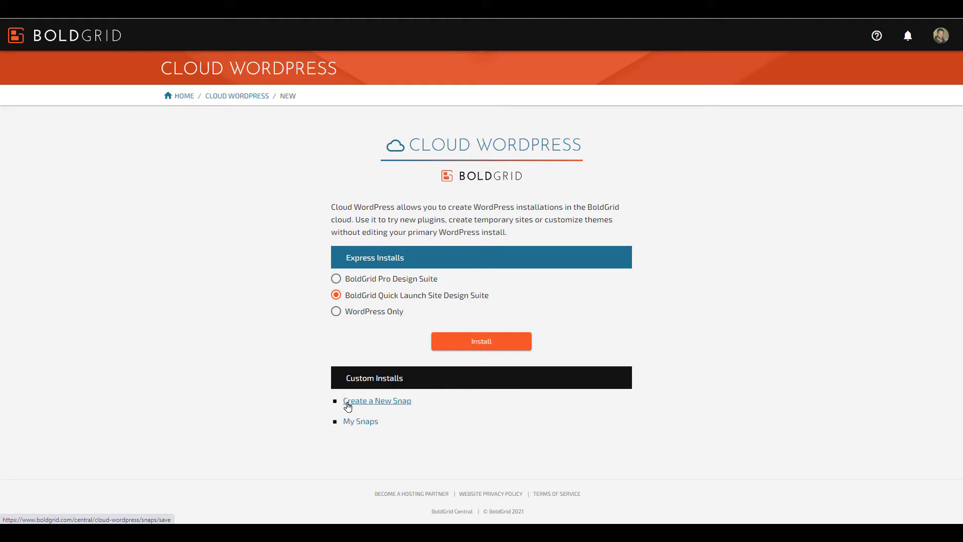
click(336, 311)
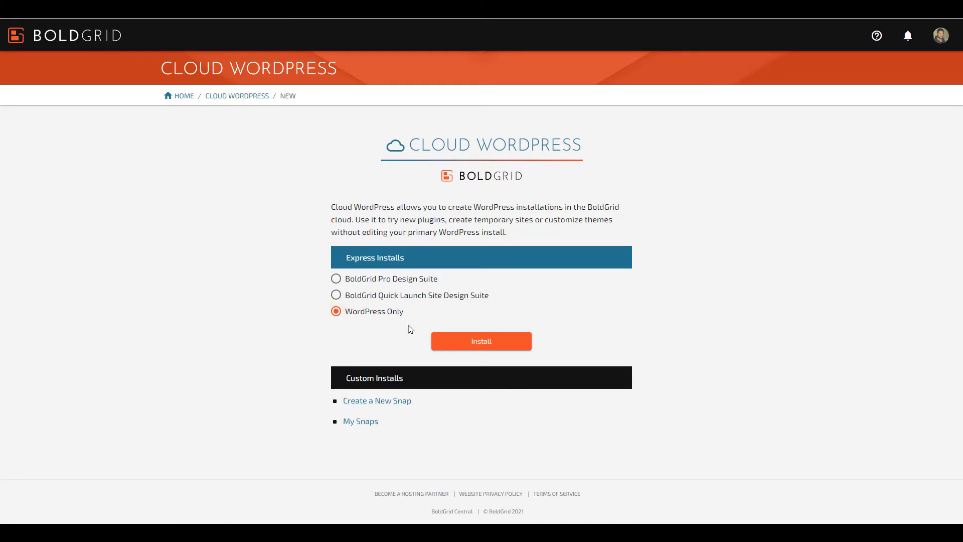
click(481, 341)
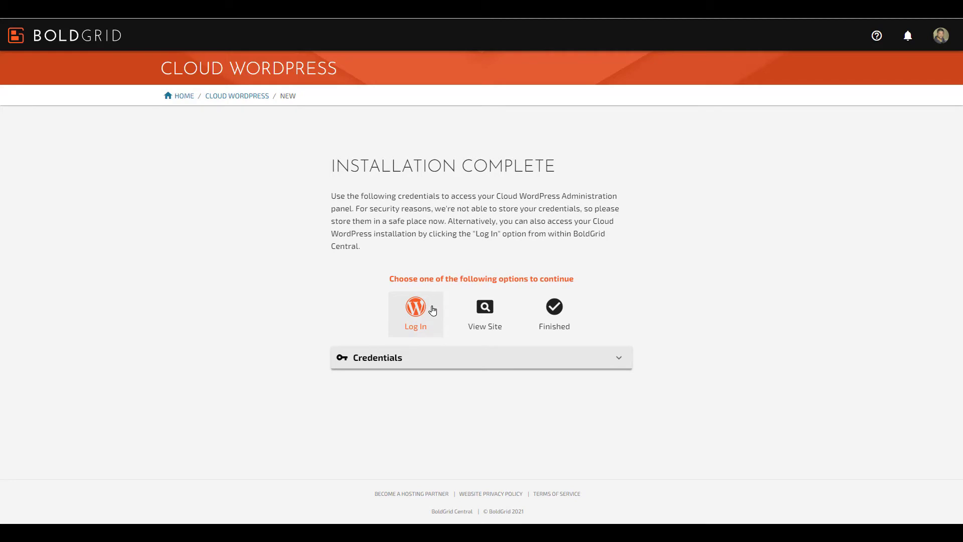
mouse_move(469, 320)
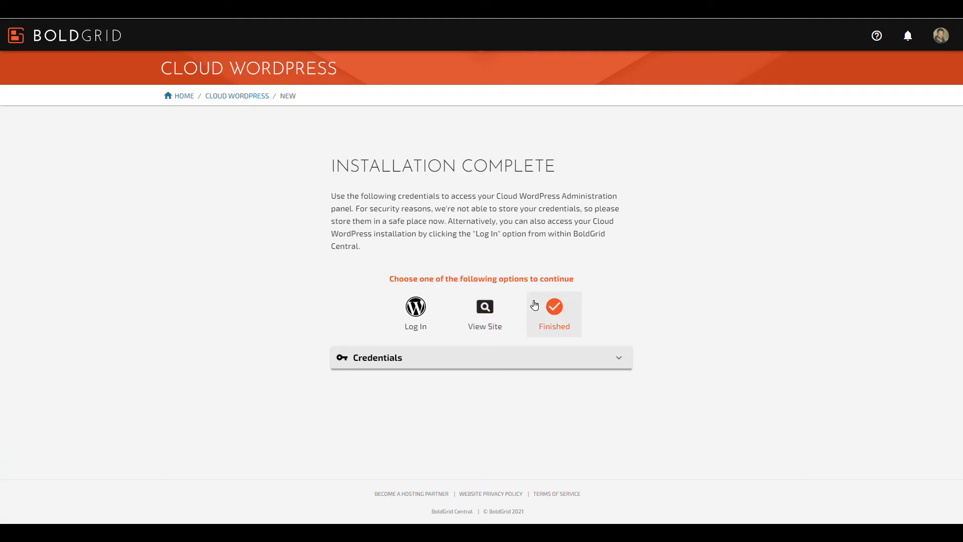
mouse_move(616, 361)
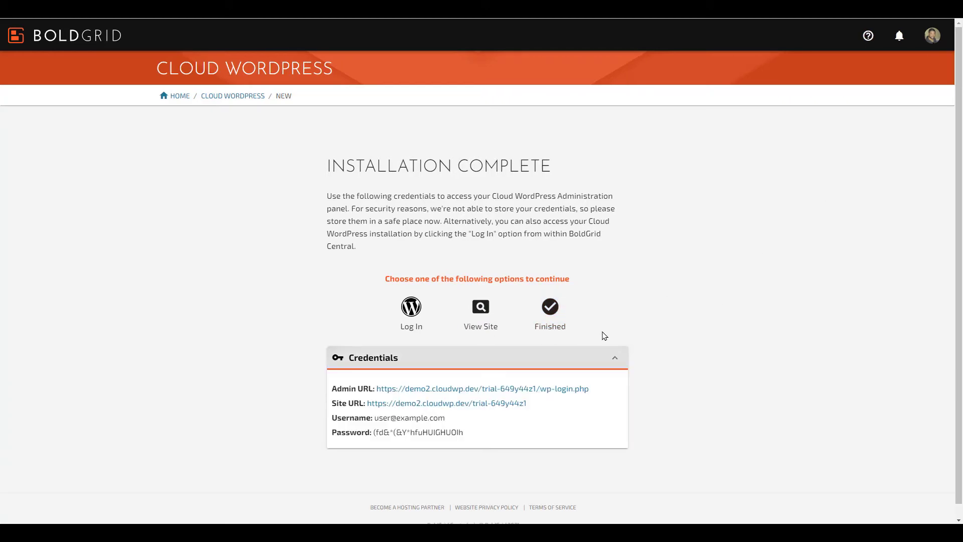
mouse_move(541, 380)
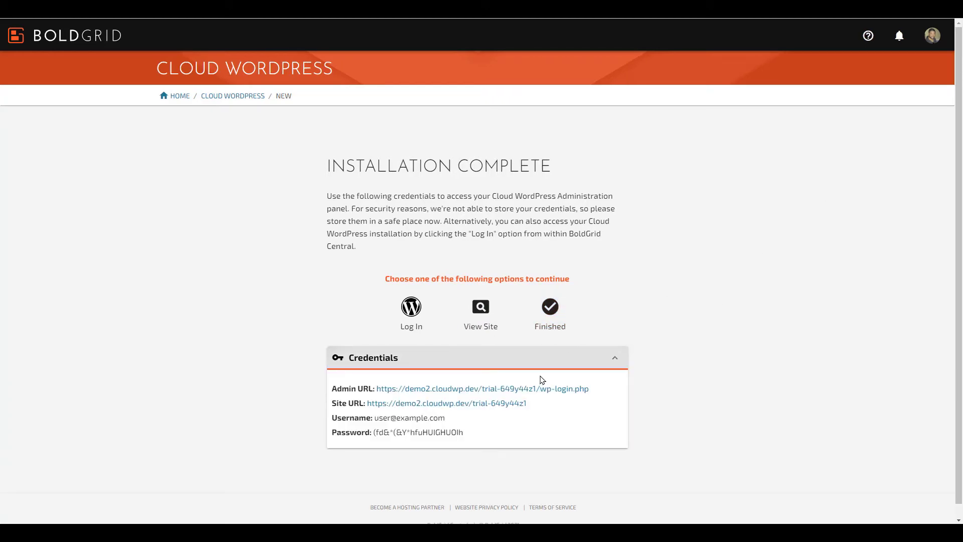
mouse_move(545, 345)
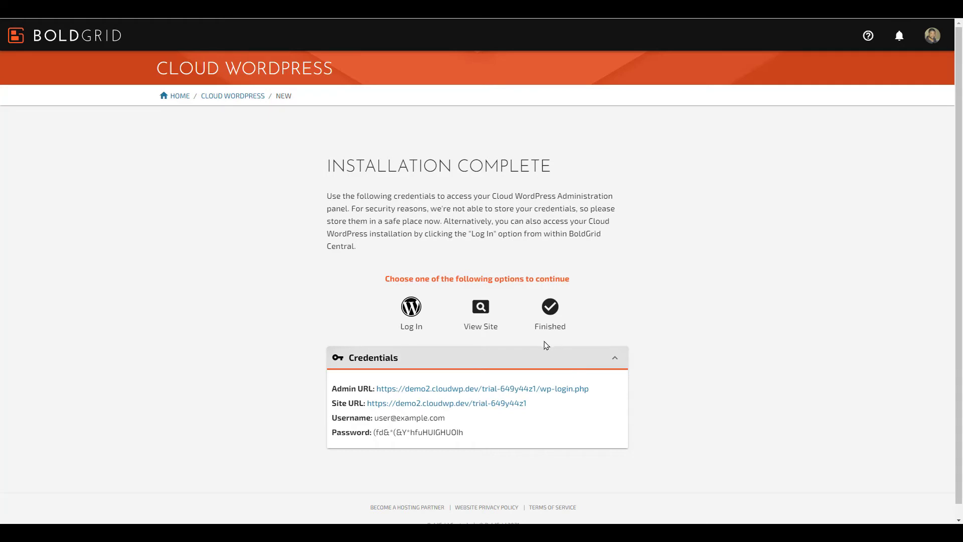
Log in to the new cloud site's WordPress admin dashboard
click(411, 307)
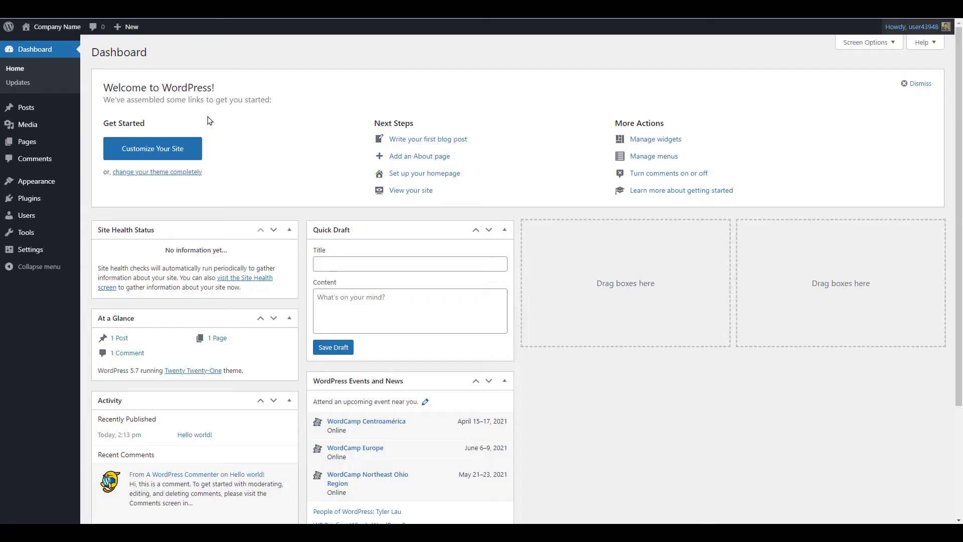